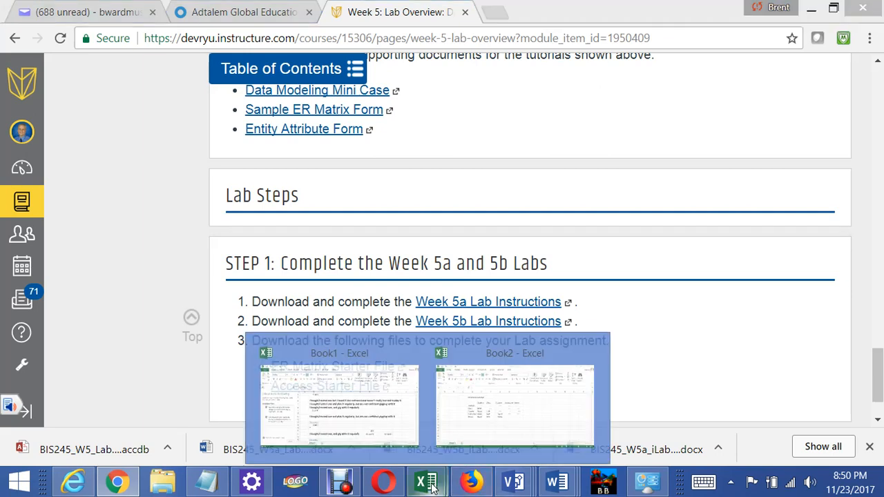
Step: Switch from Canvas LMS to the Book2 Excel workbook with the ER Matrix Concept grid
left_click(514, 401)
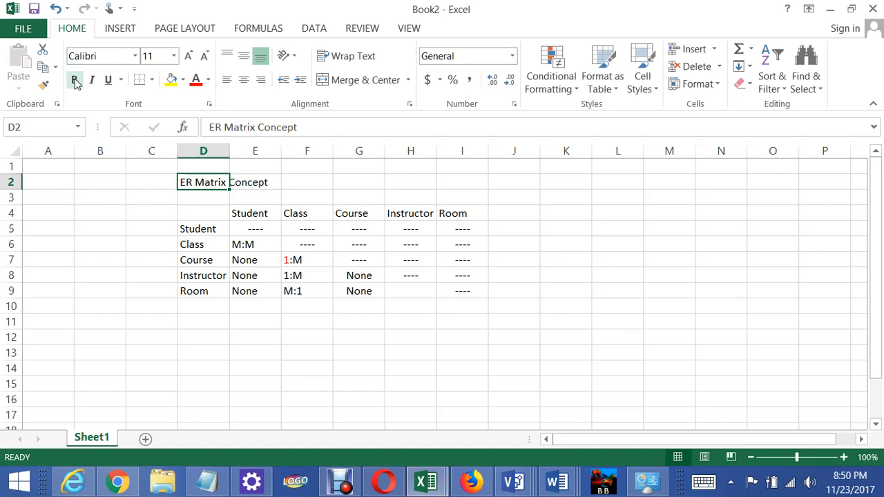
Step: Bold the ER Matrix Concept title and copy the dashes from H8 into empty H9
left_click(74, 80)
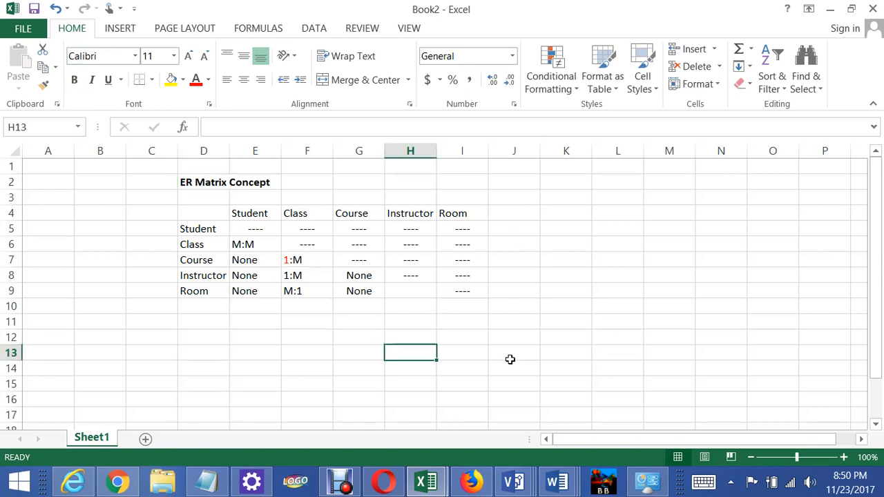
mouse_move(451, 322)
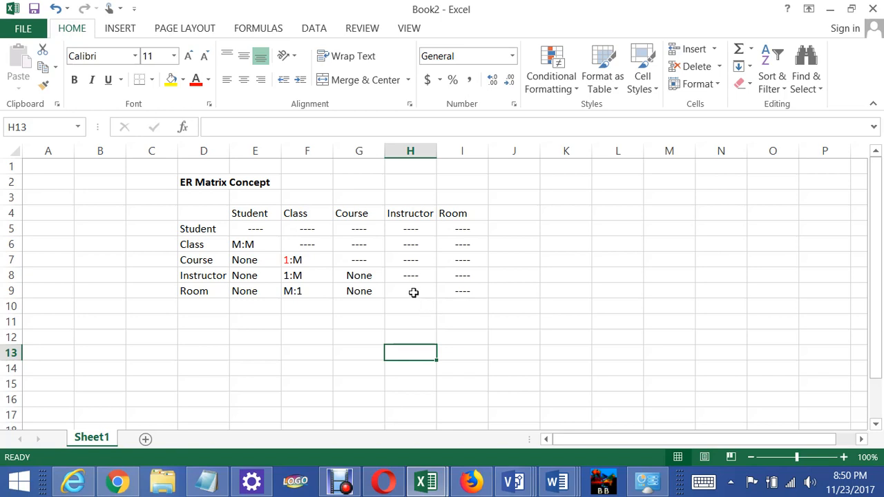
left_click(410, 275)
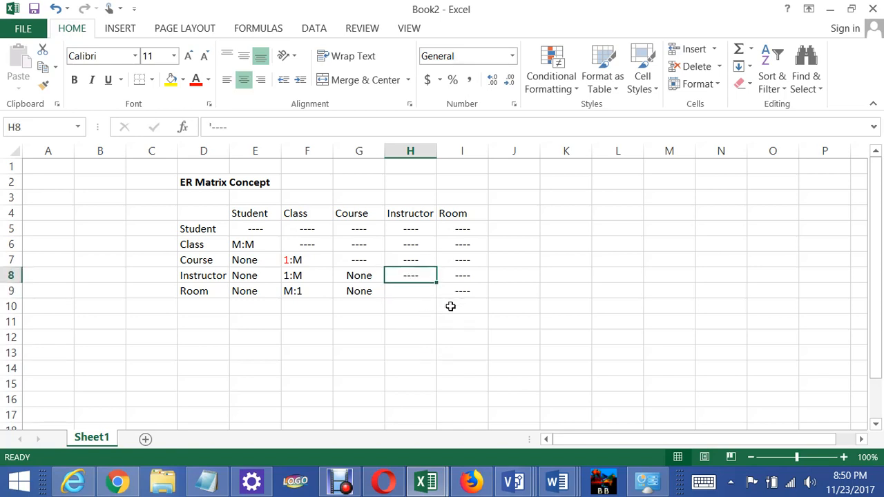
left_click(410, 290)
type("----")
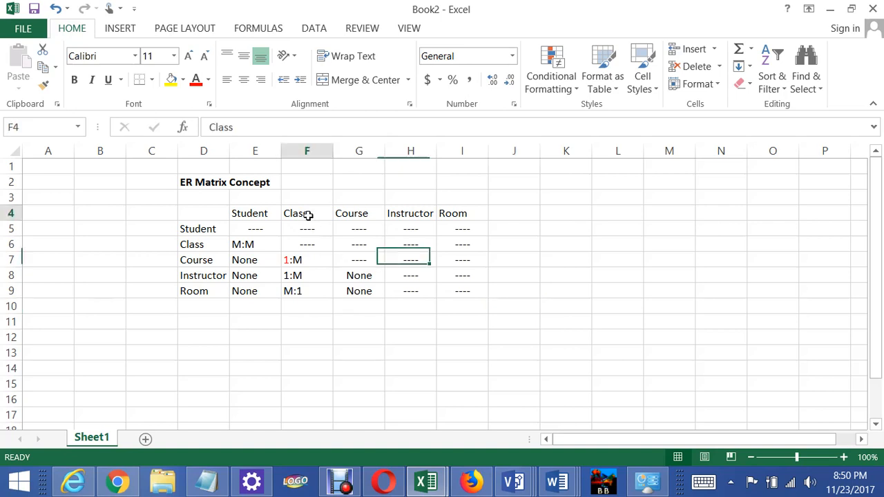
left_click(307, 212)
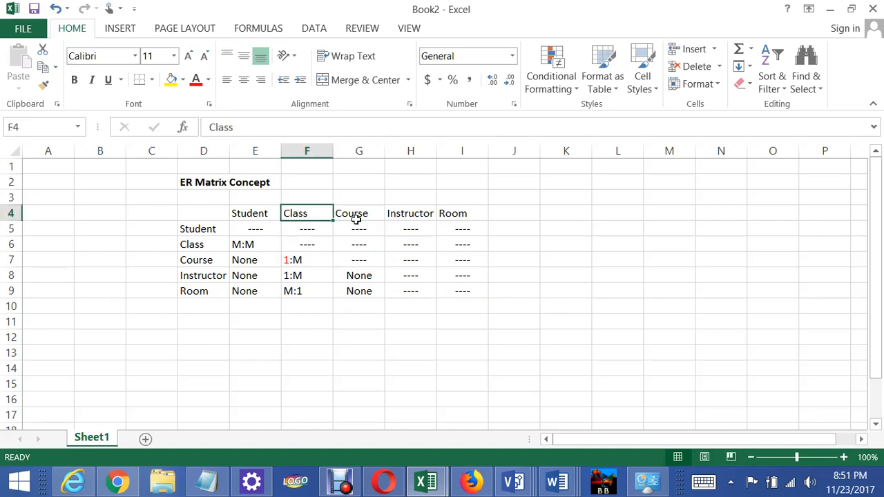
mouse_move(348, 217)
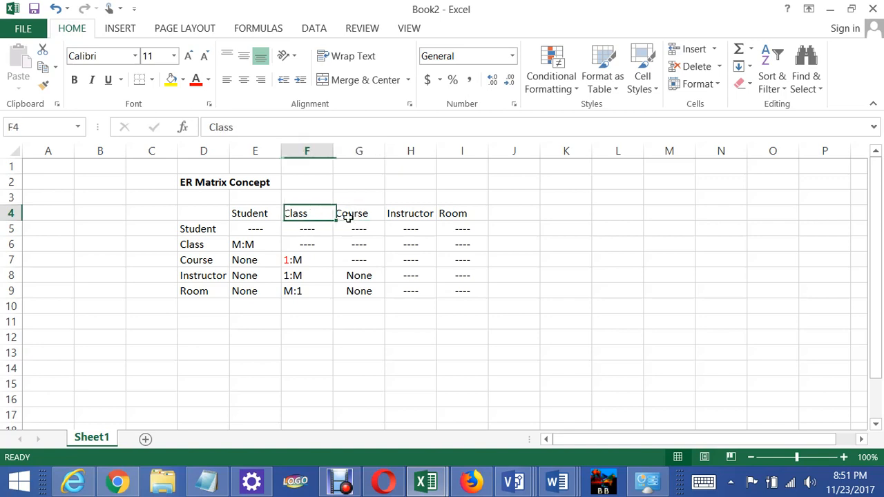
left_click(358, 212)
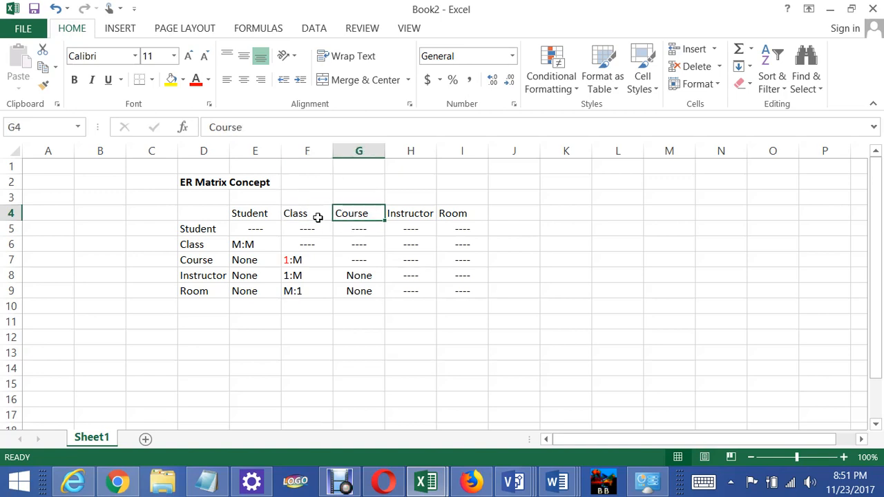
left_click(306, 213)
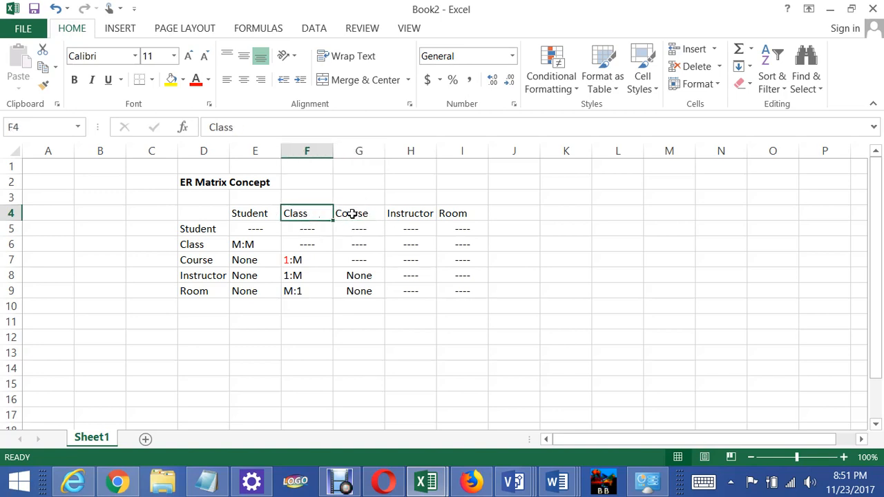
left_click(358, 213)
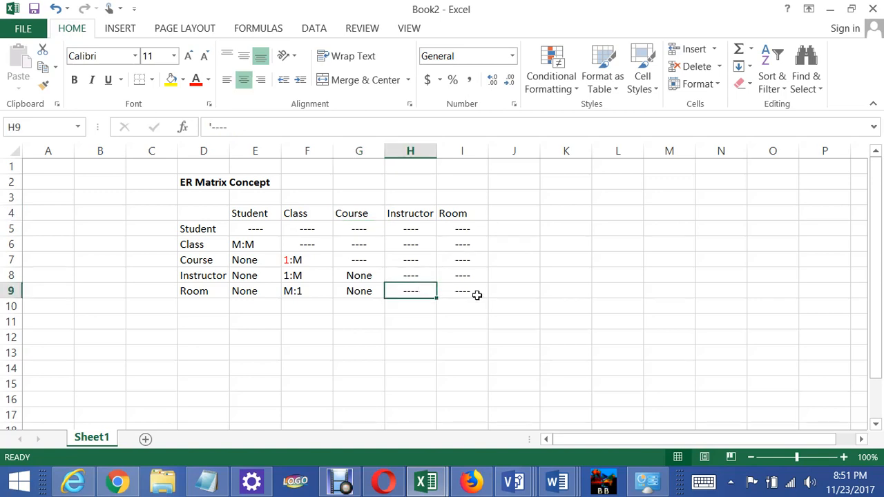
Step: Enter None as the Room–Instructor relationship in cell H9
type("None")
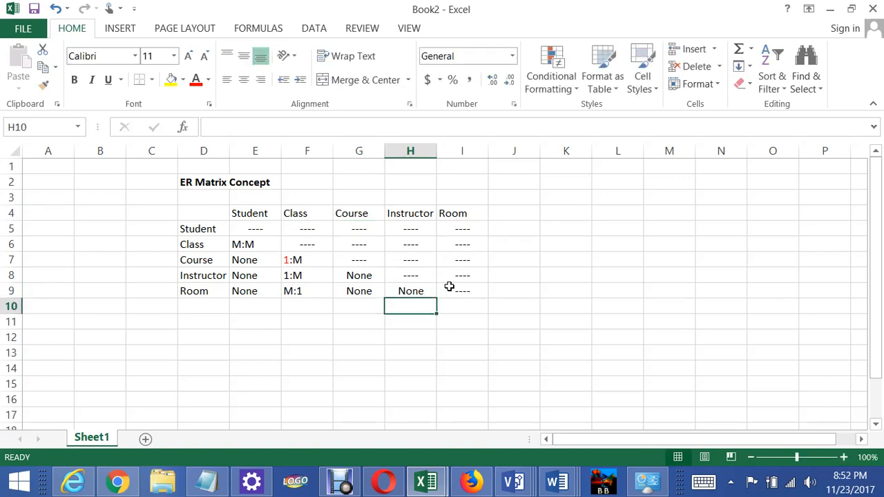
left_click(203, 229)
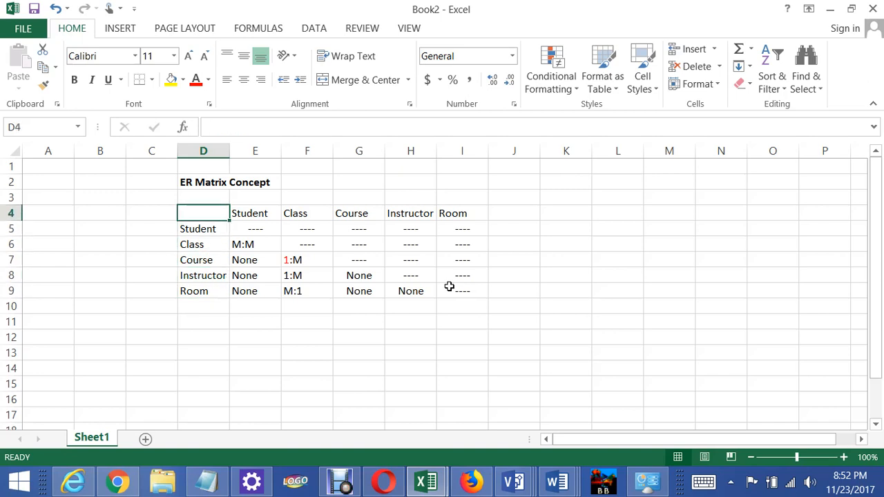
left_click(255, 213)
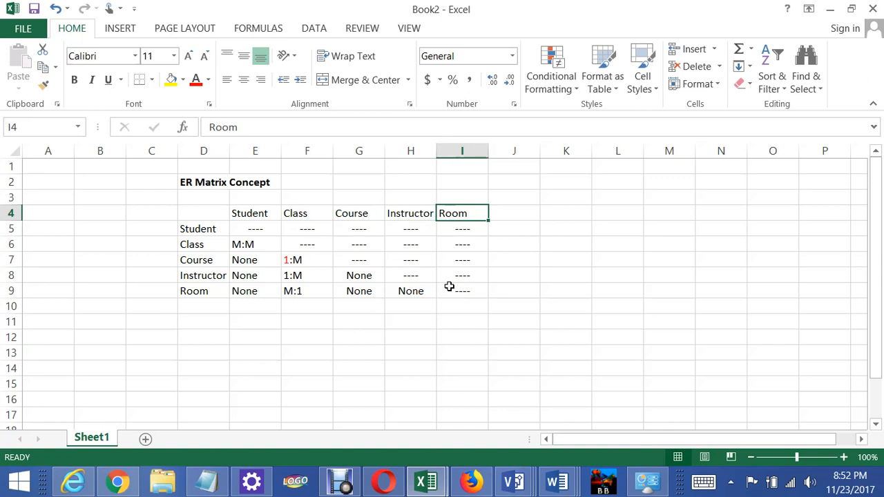
Step: Review the Room column entries, Student–Student cell and Class row label in the grid
left_click(461, 229)
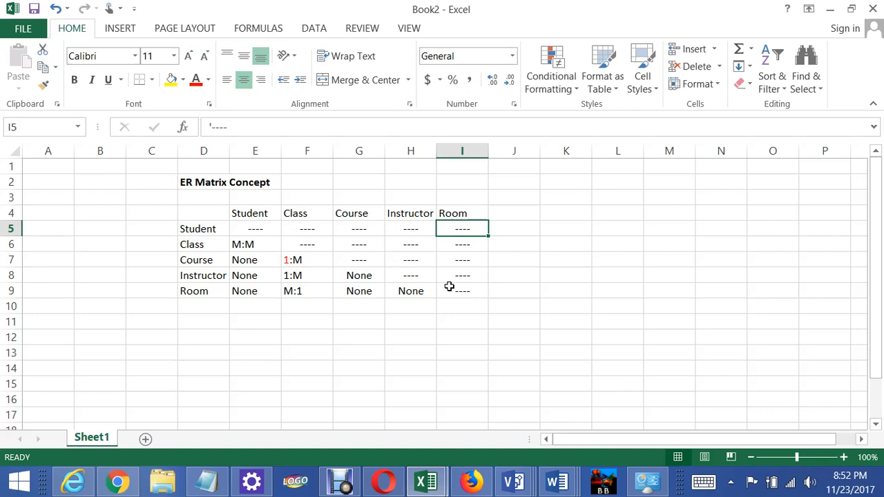
left_click(306, 229)
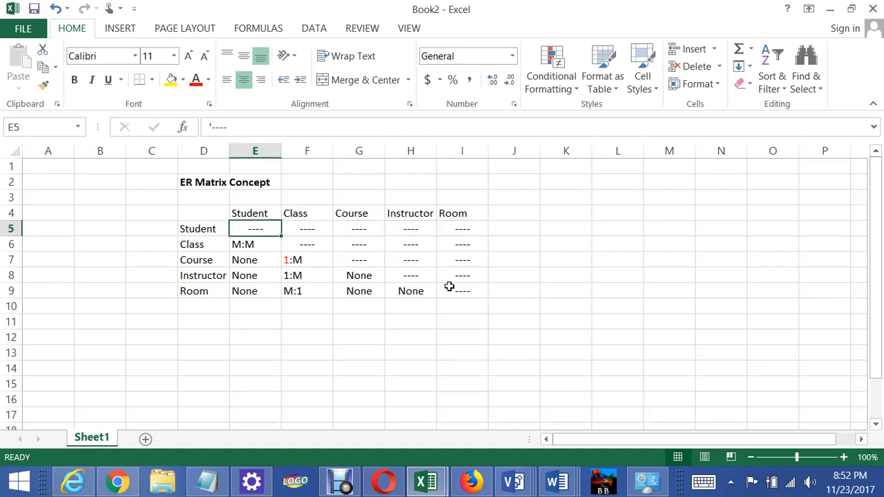
left_click(461, 275)
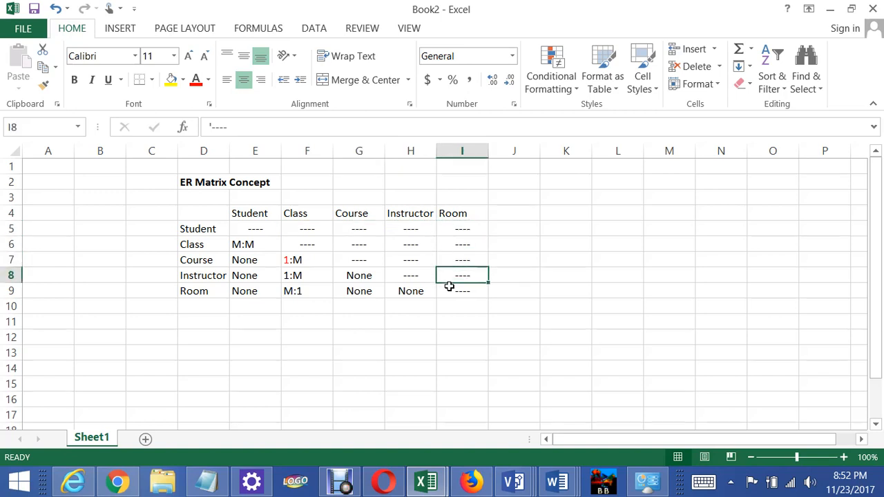
left_click(462, 260)
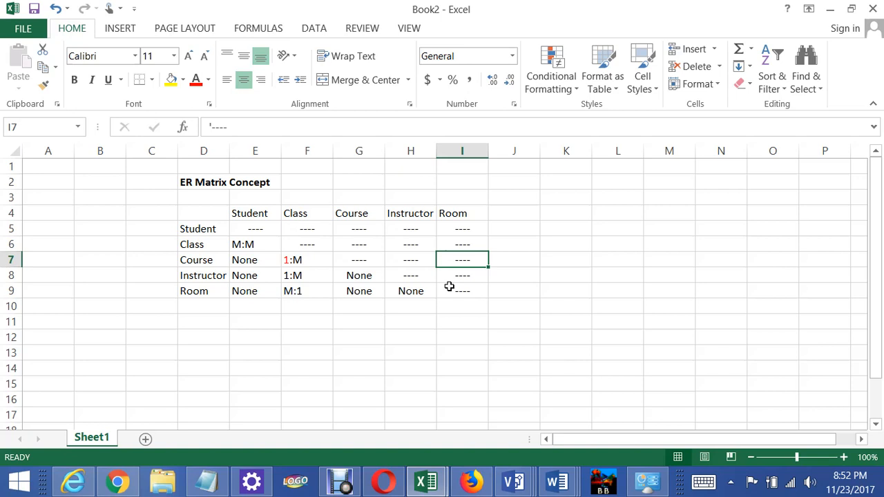
left_click(203, 244)
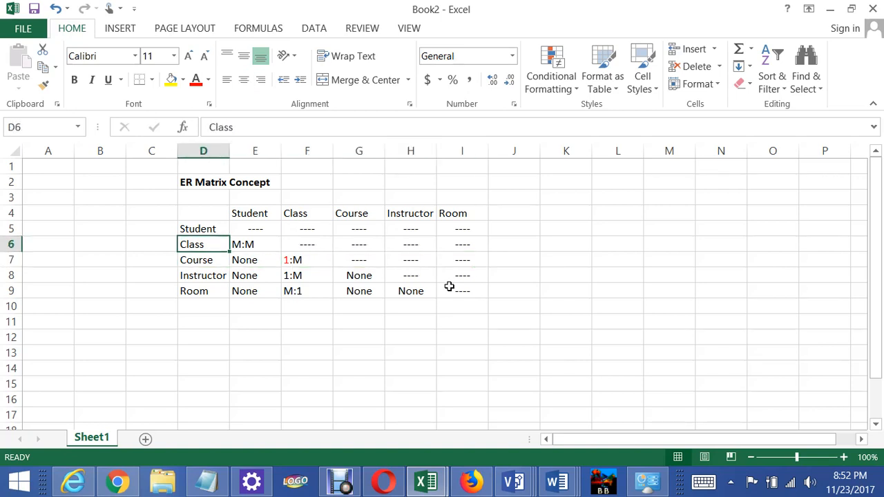
left_click(203, 196)
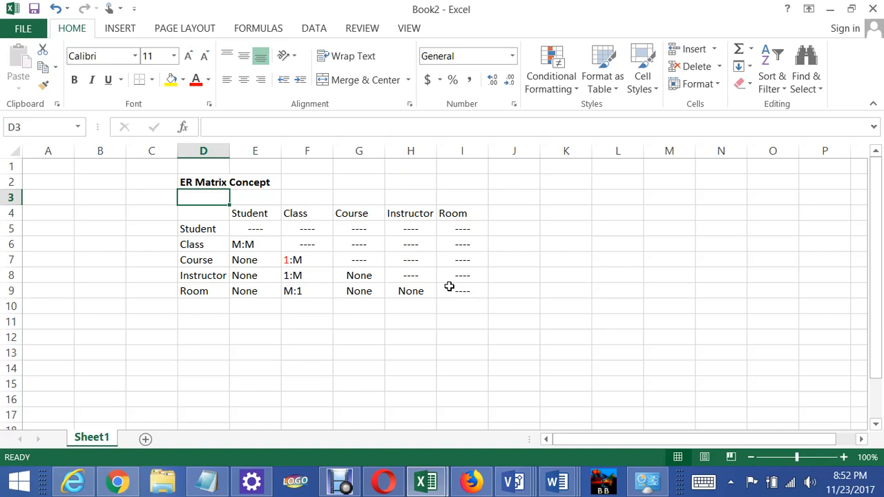
left_click(202, 244)
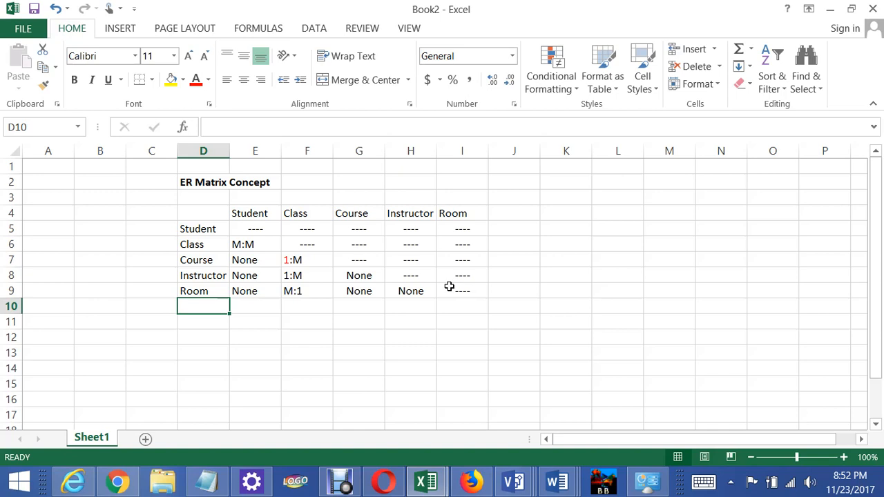
left_click(203, 244)
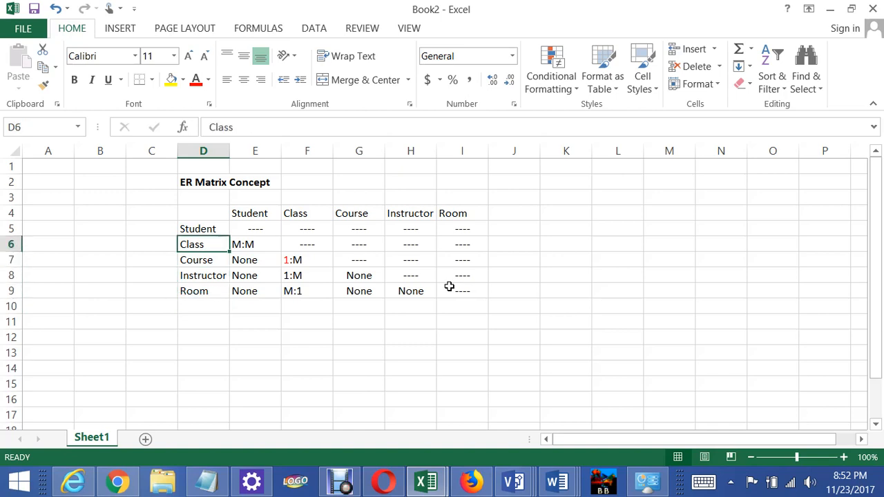
left_click(255, 213)
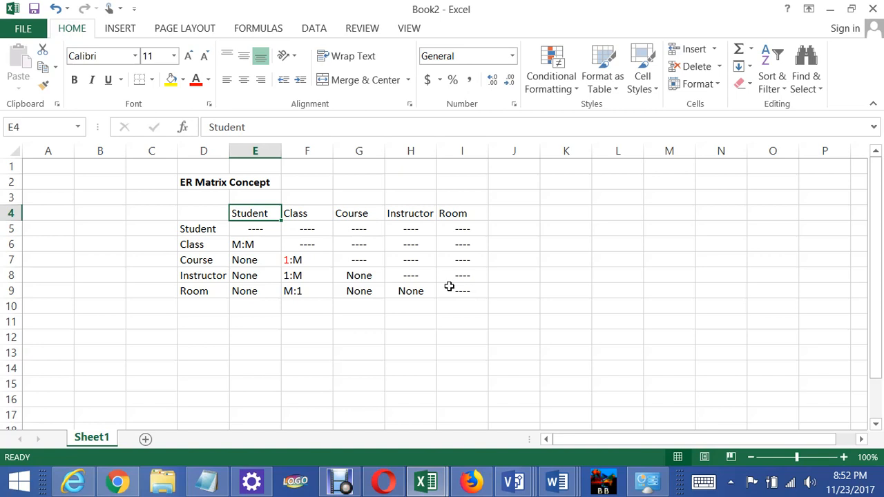
left_click(203, 260)
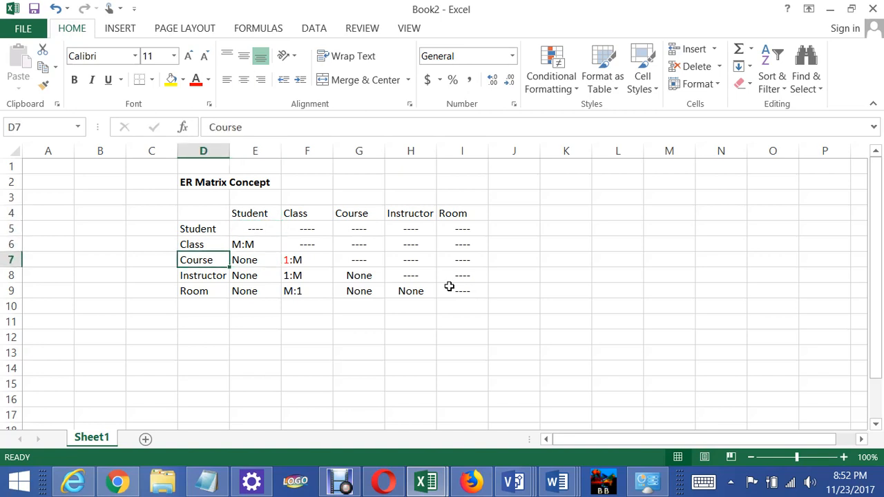
left_click(254, 244)
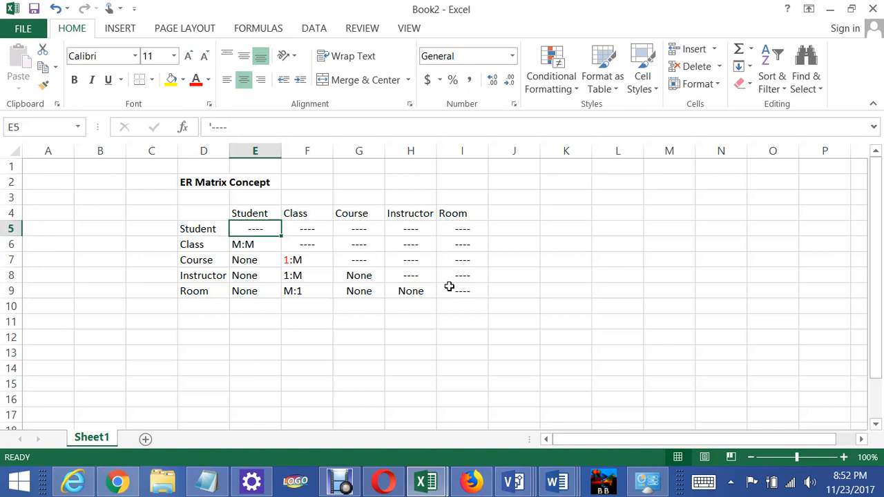
left_click(255, 244)
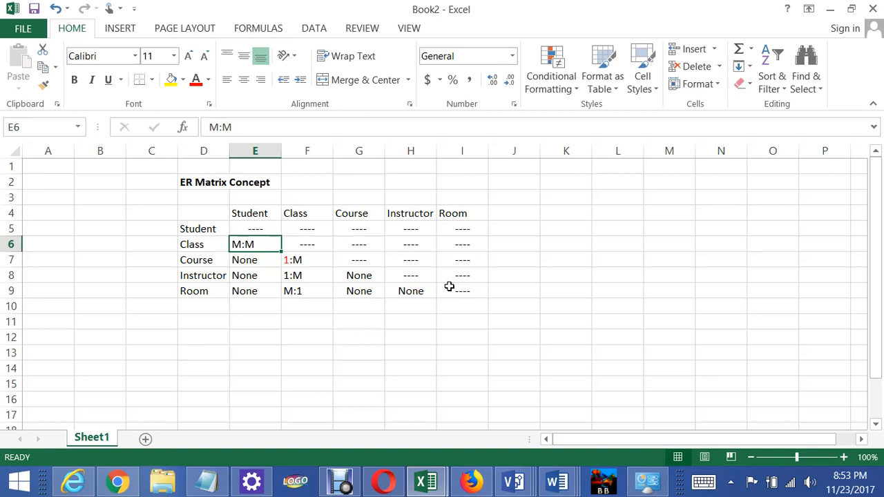
left_click(254, 260)
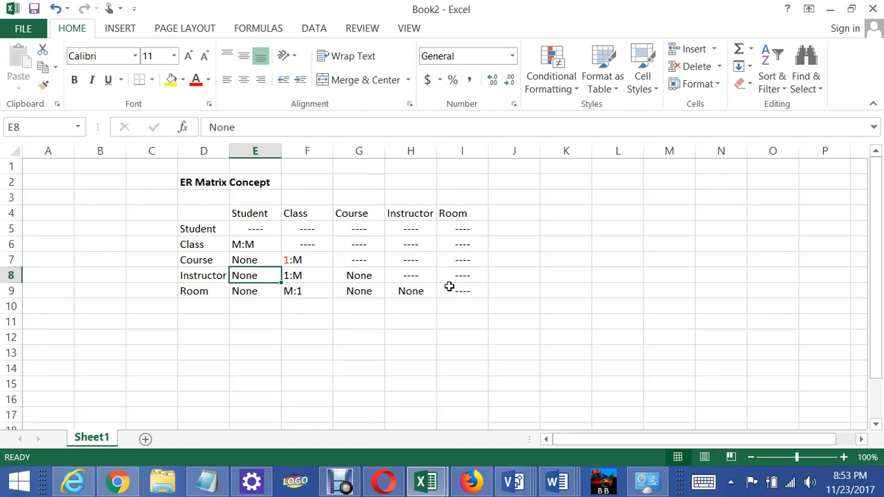
left_click(255, 290)
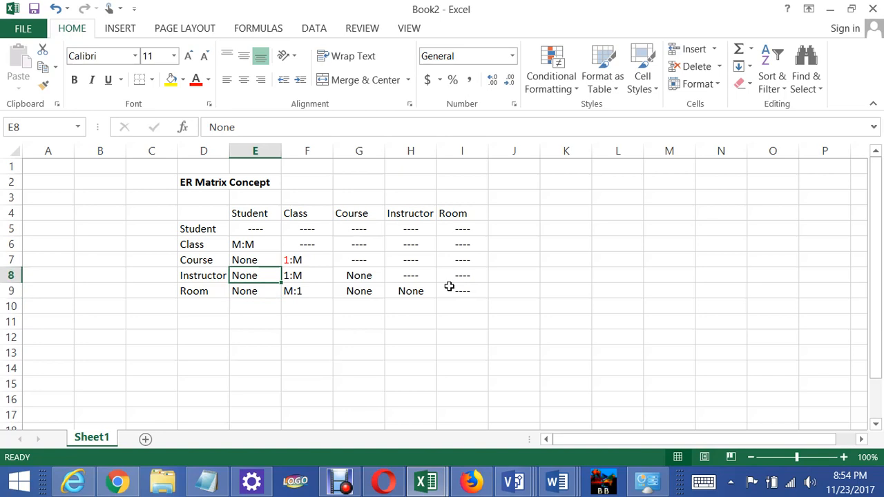
left_click(307, 260)
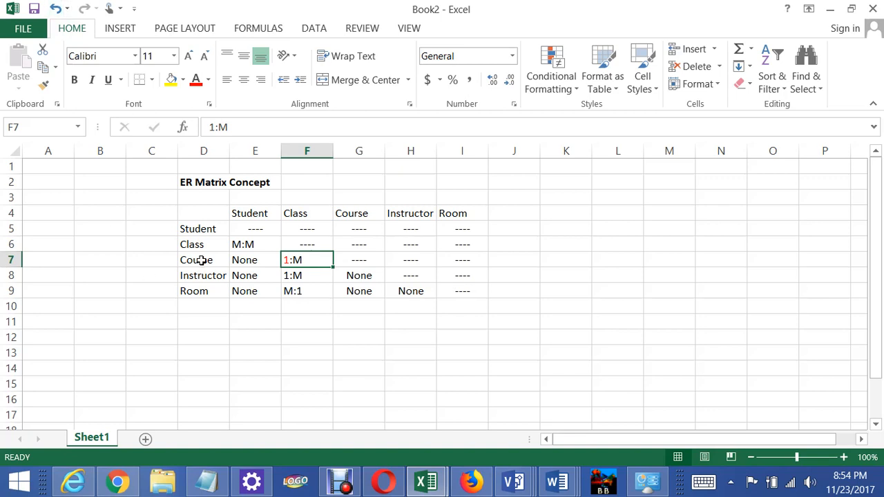
left_click(203, 260)
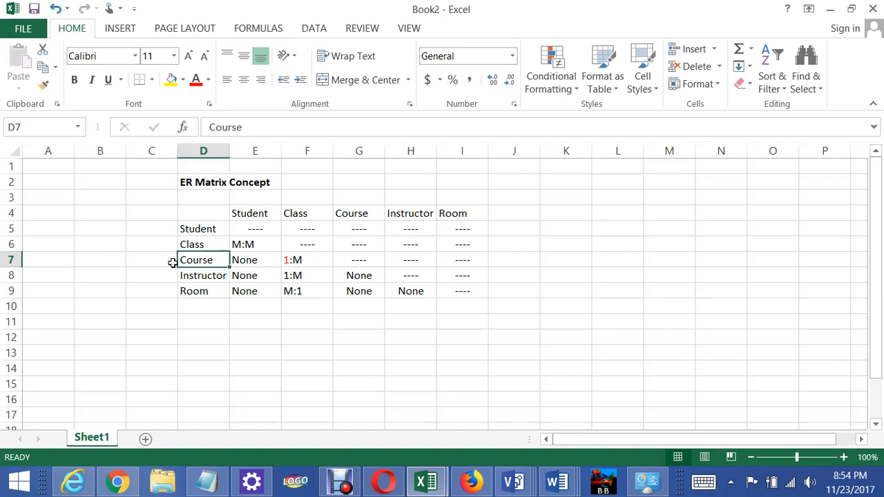
left_click(306, 260)
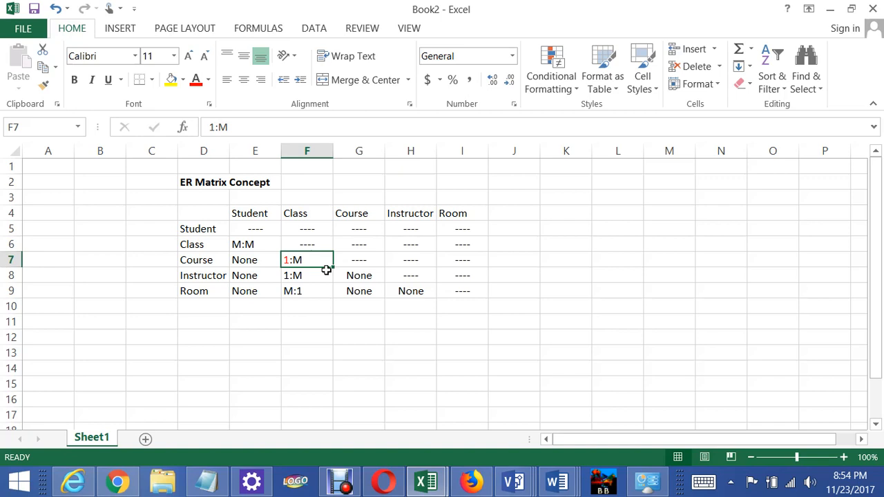
left_click(203, 259)
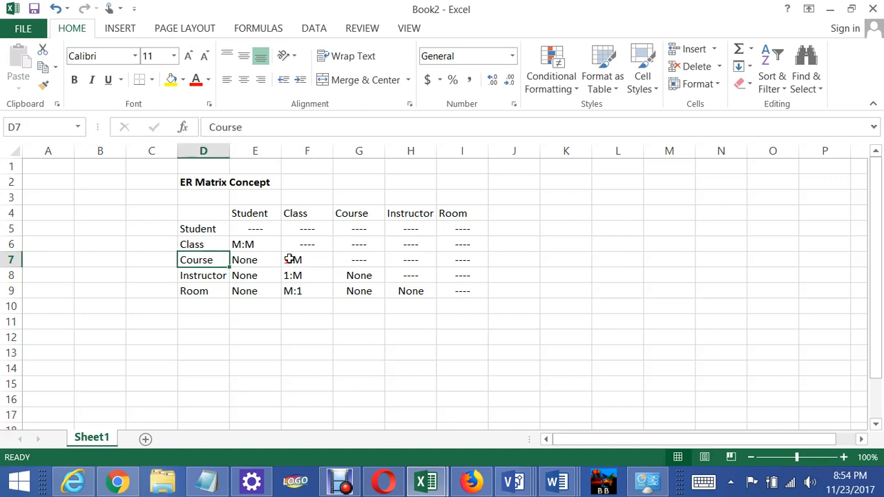
left_click(306, 260)
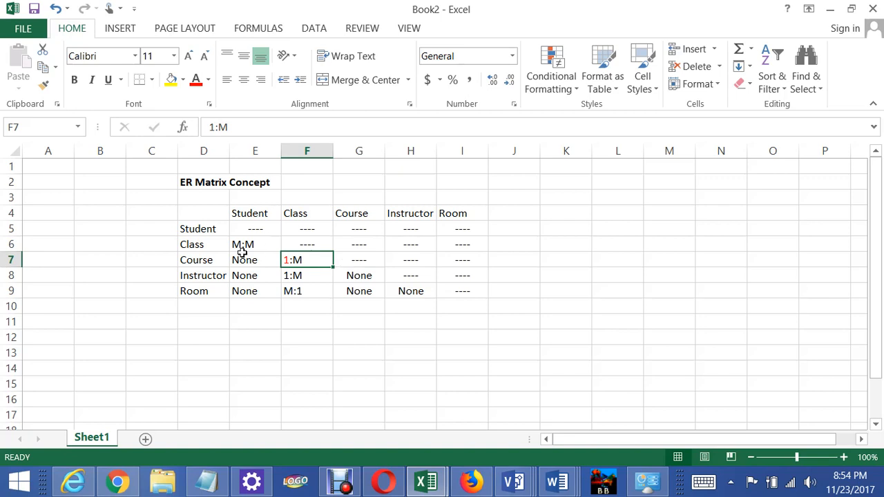
mouse_move(285, 261)
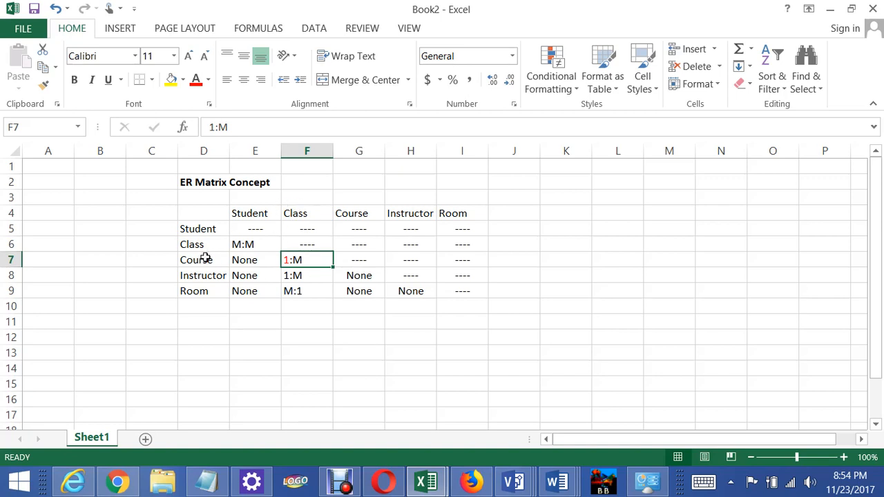
mouse_move(285, 260)
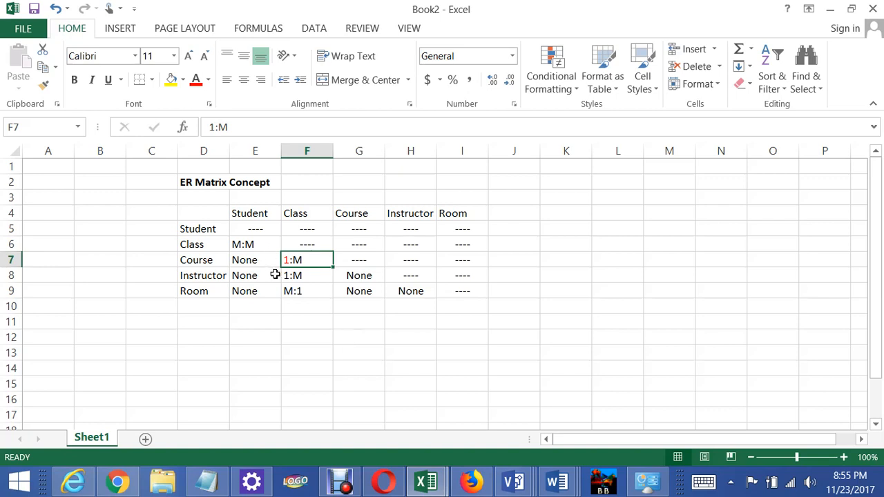
left_click(307, 275)
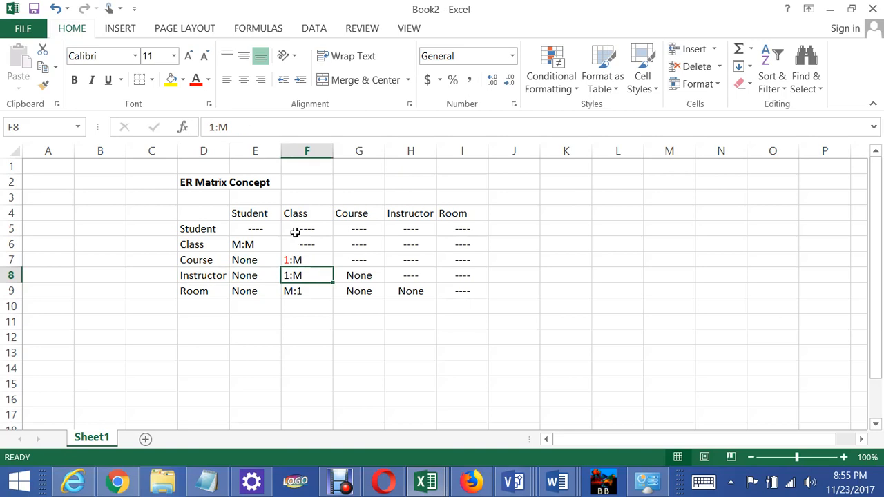
left_click(203, 275)
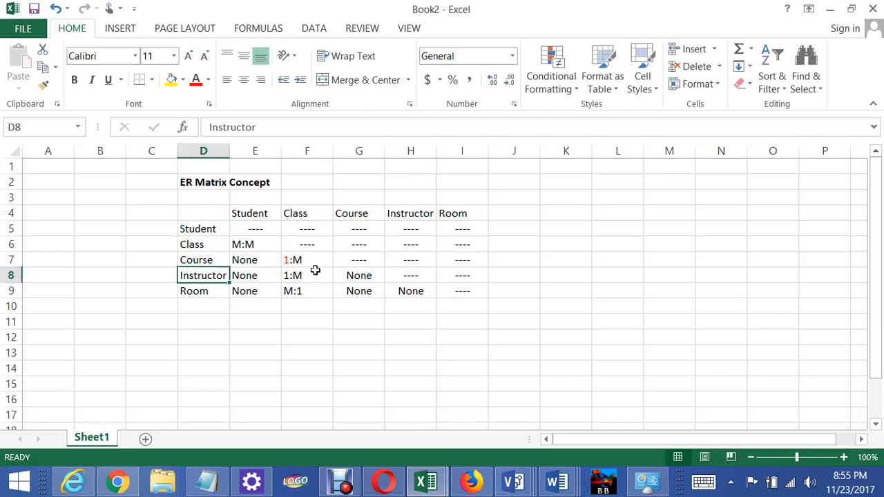
left_click(307, 212)
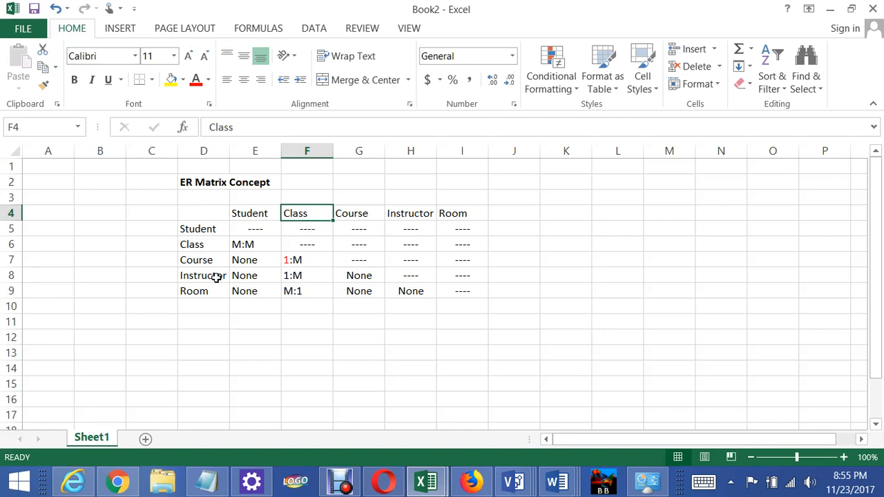
left_click(203, 275)
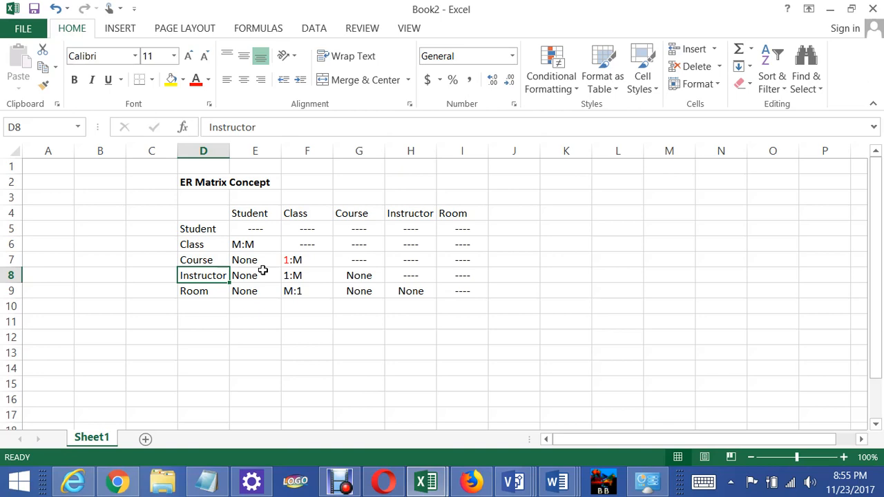
mouse_move(211, 276)
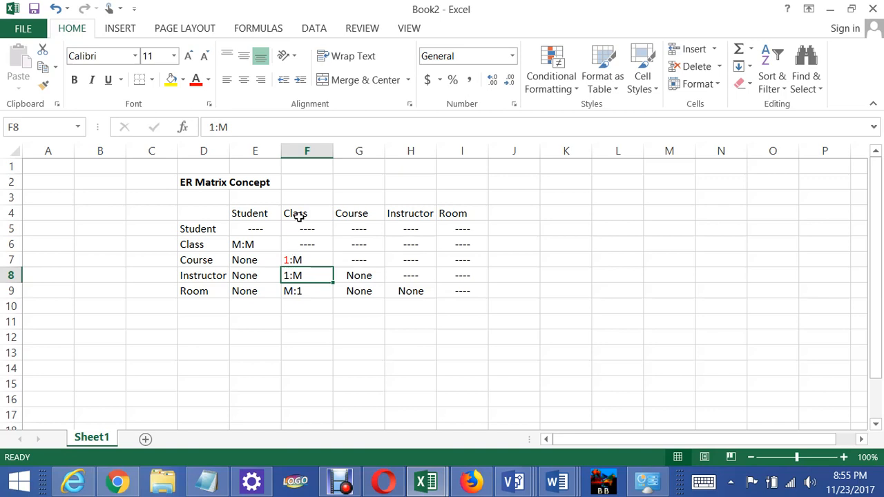
left_click(306, 213)
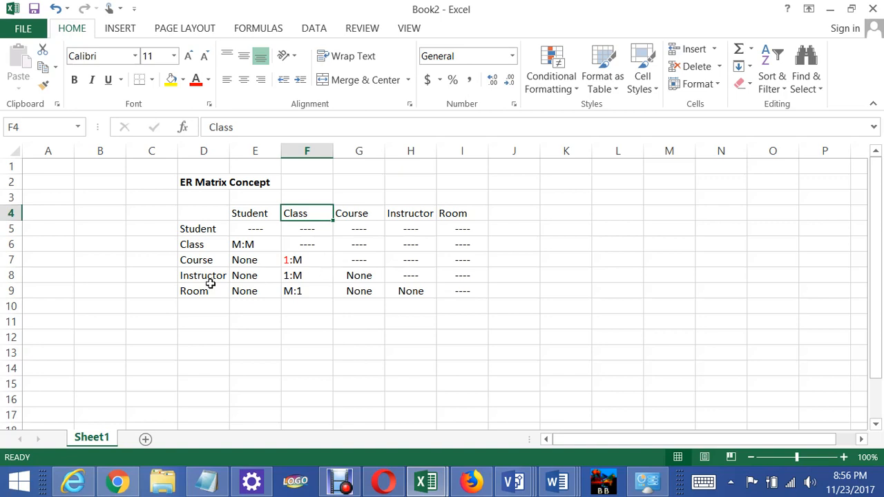
left_click(306, 275)
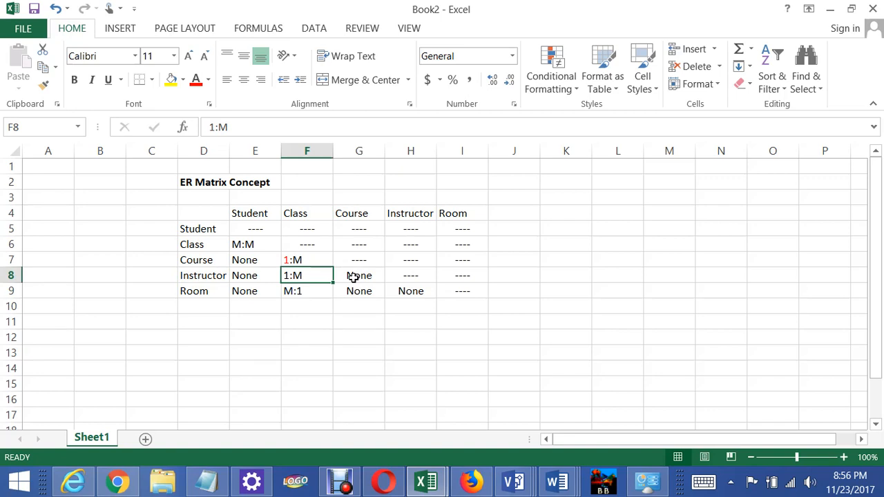
left_click(307, 213)
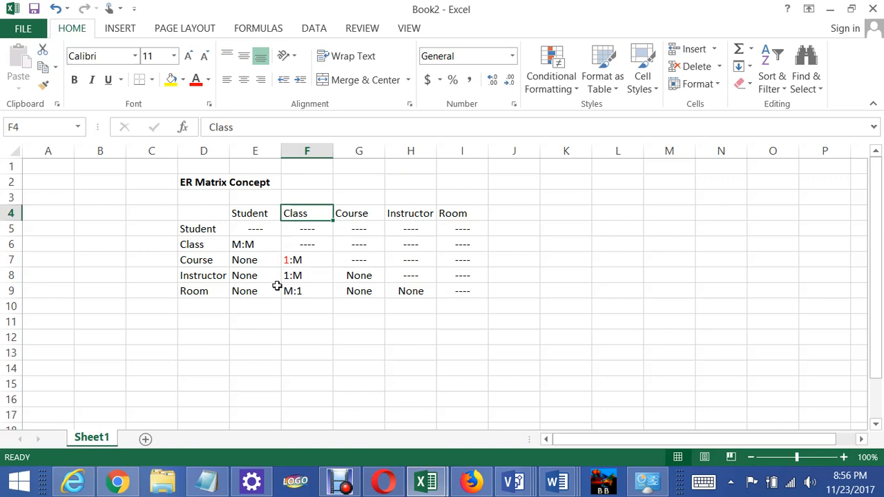
mouse_move(192, 296)
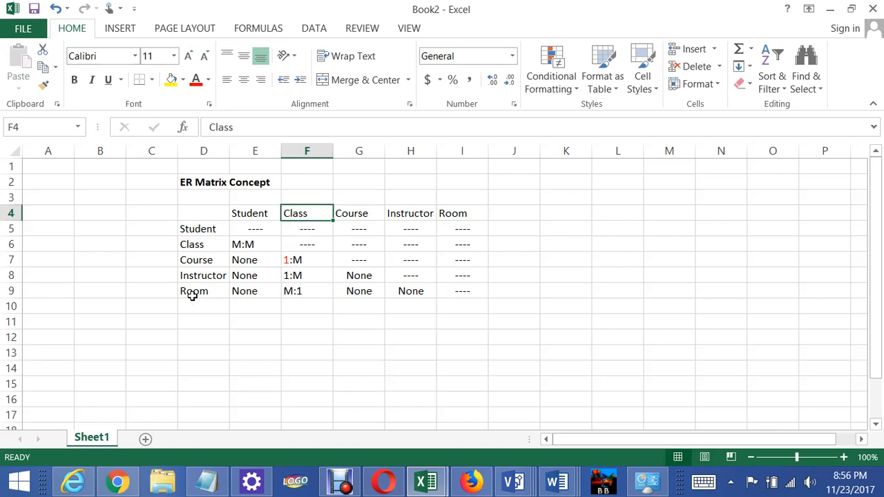
Step: Retype the Room–Class cell F9 as 1:M, replacing M:1
left_click(193, 290)
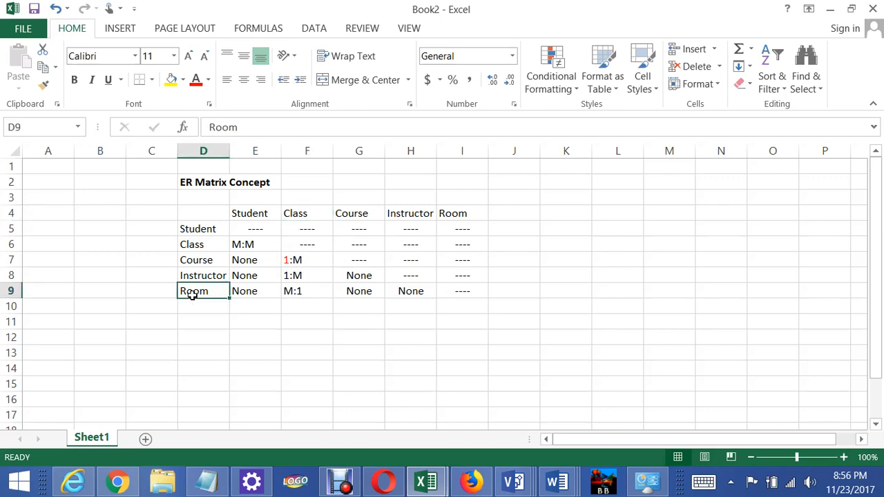
mouse_move(295, 237)
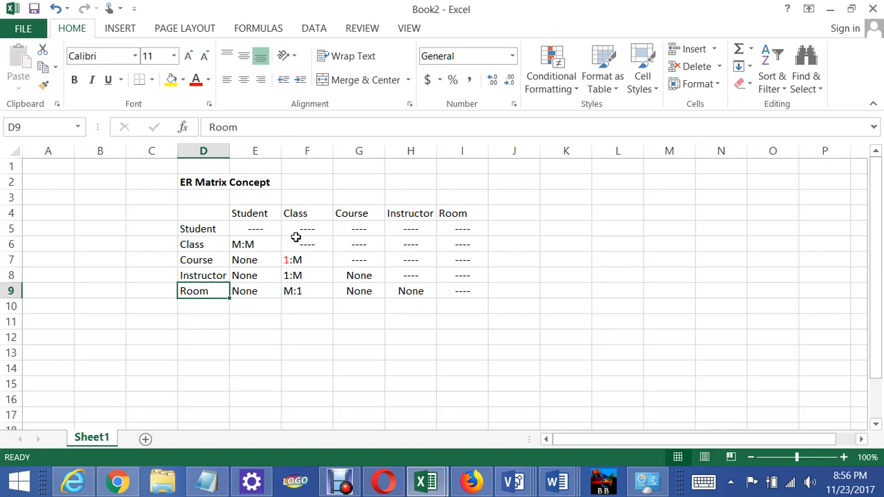
left_click(306, 213)
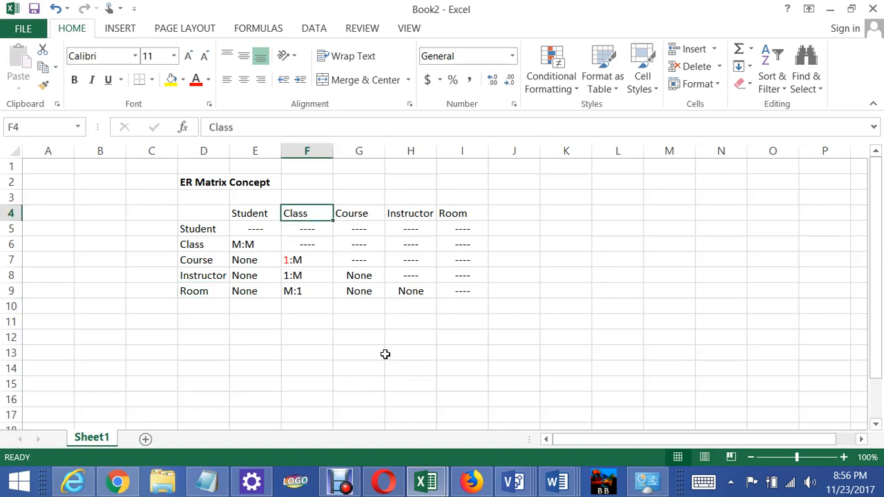
mouse_move(305, 313)
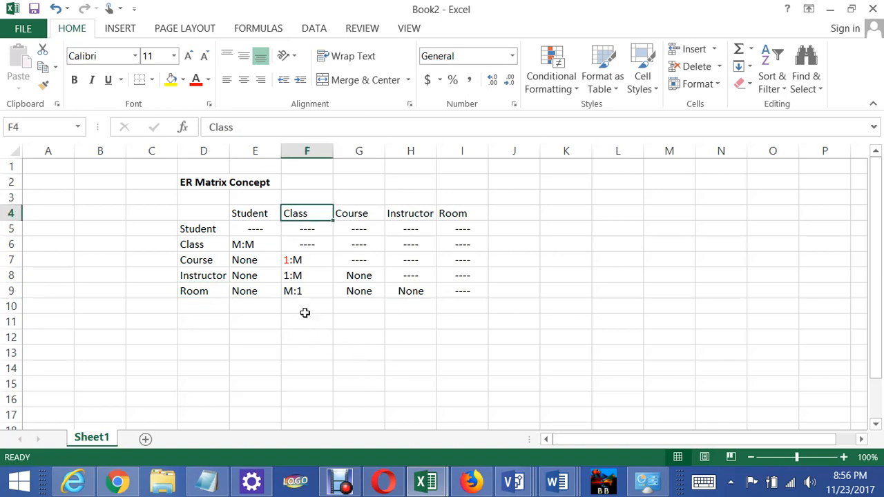
left_click(307, 291)
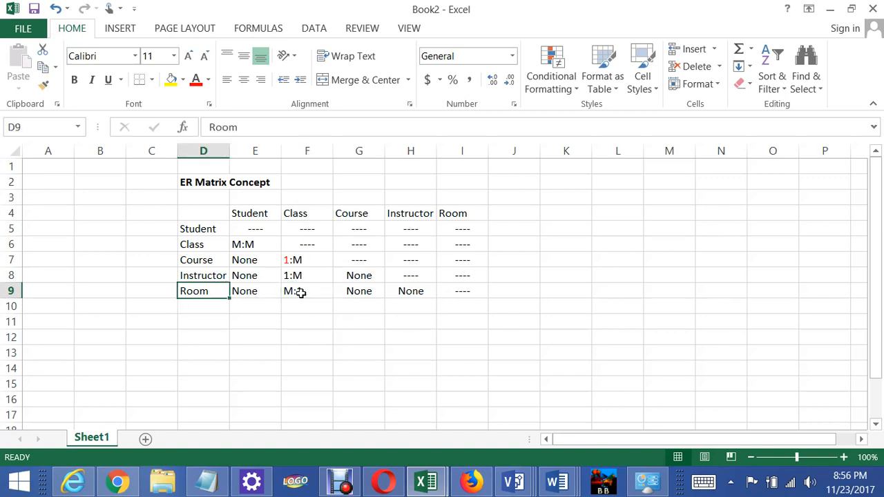
left_click(306, 291)
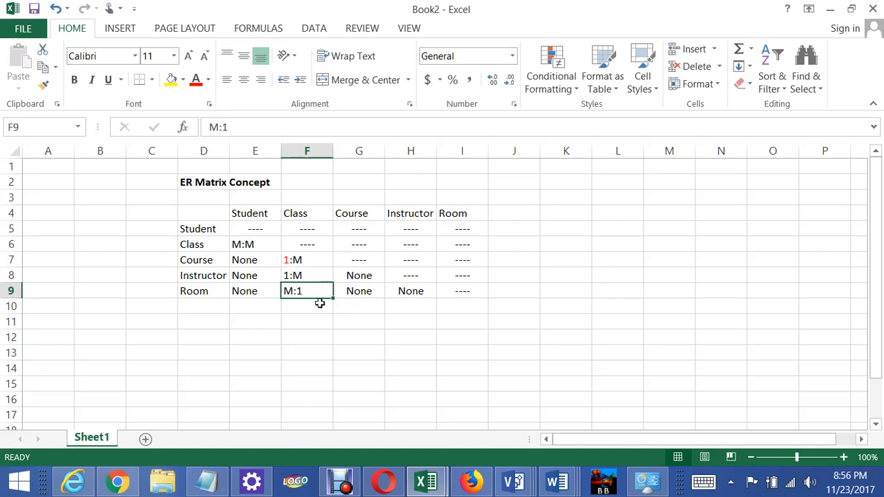
left_click(306, 213)
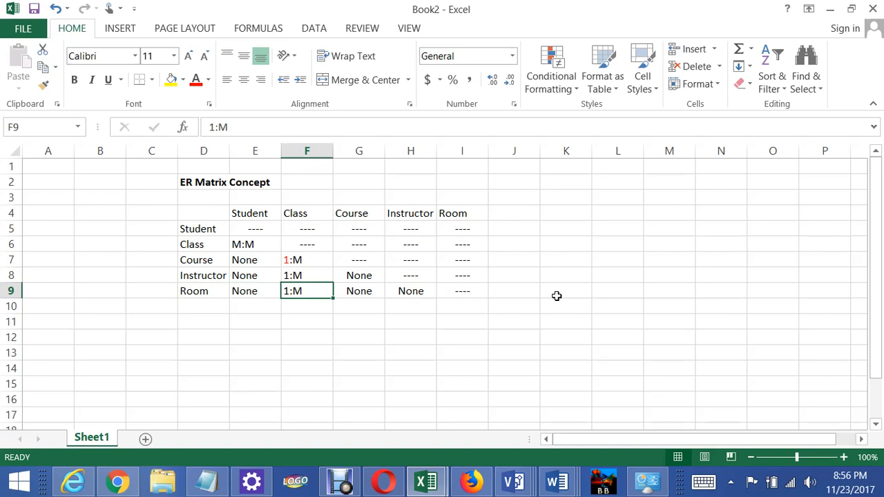
left_click(306, 228)
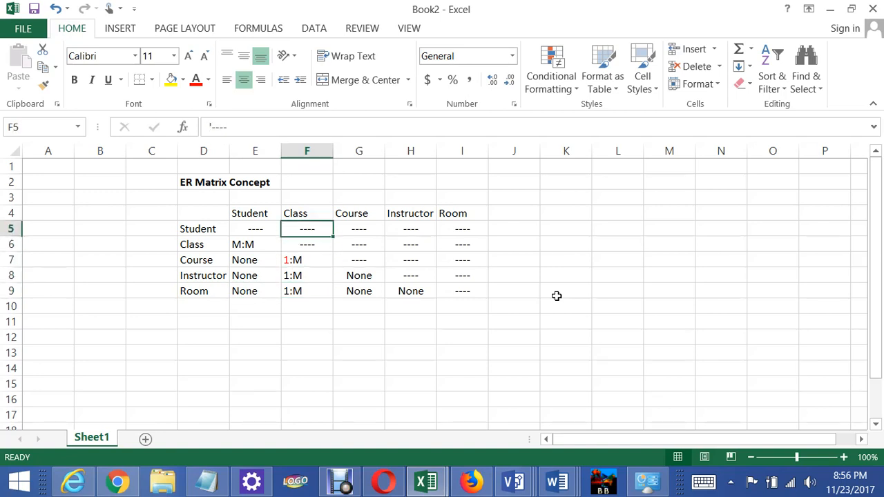
left_click(306, 291)
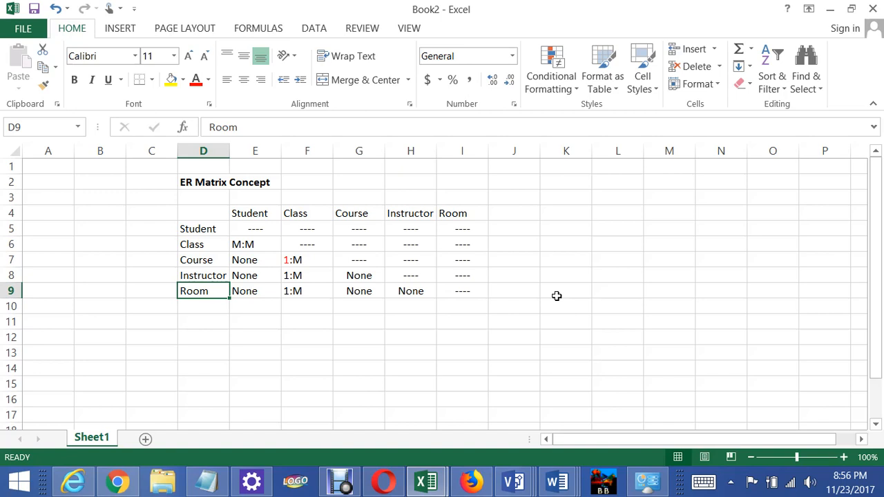
left_click(203, 321)
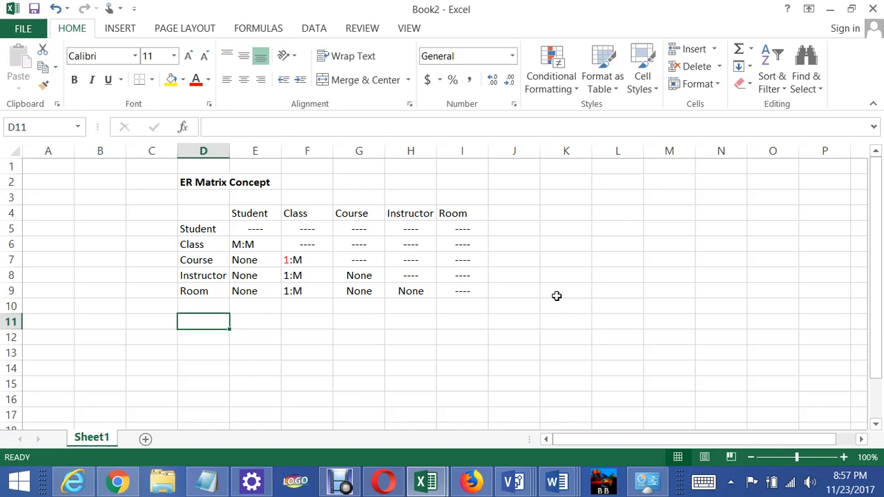
left_click(203, 291)
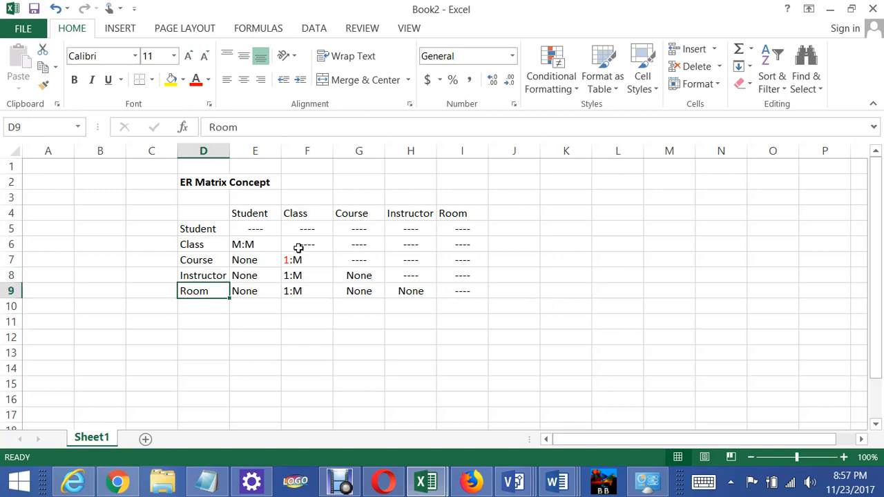
left_click(307, 213)
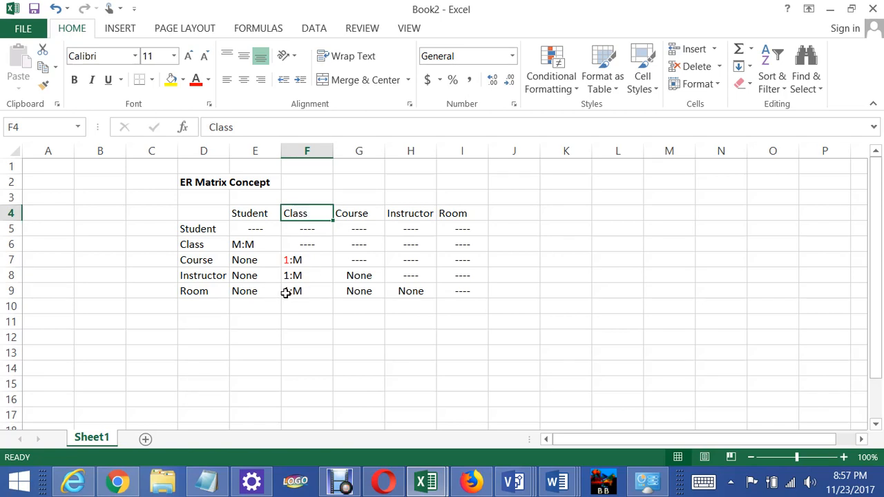
left_click(306, 290)
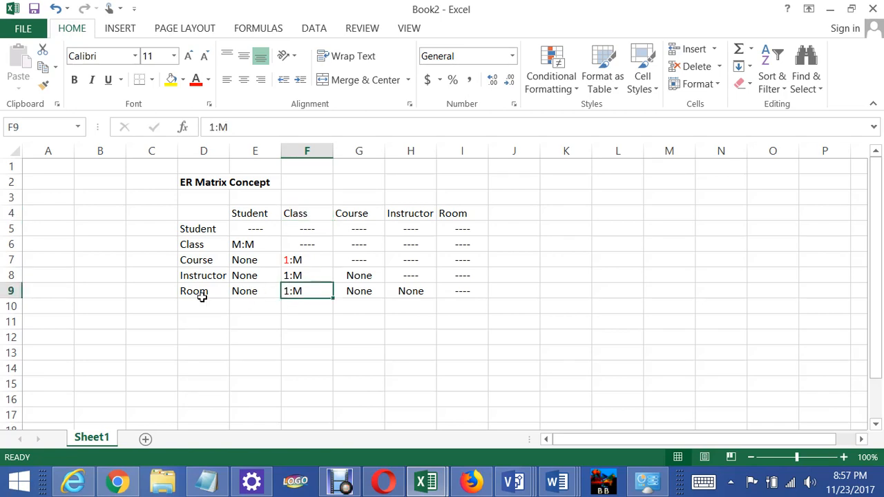
mouse_move(301, 235)
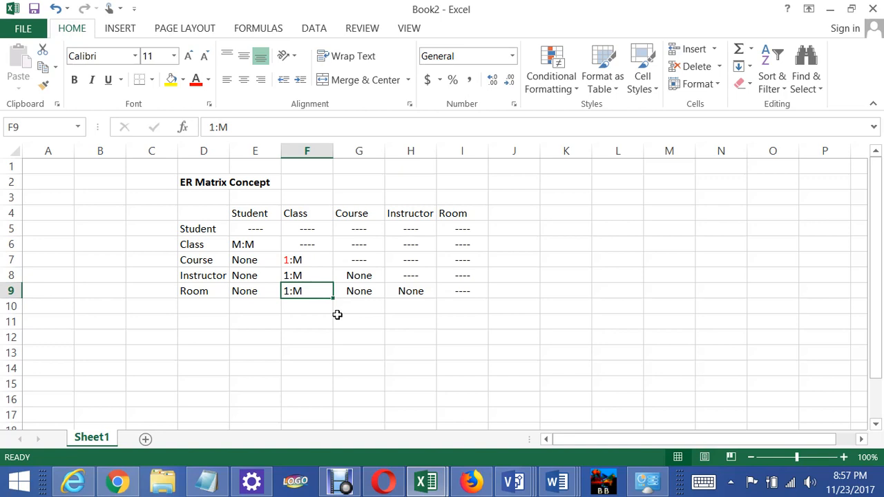
mouse_move(276, 301)
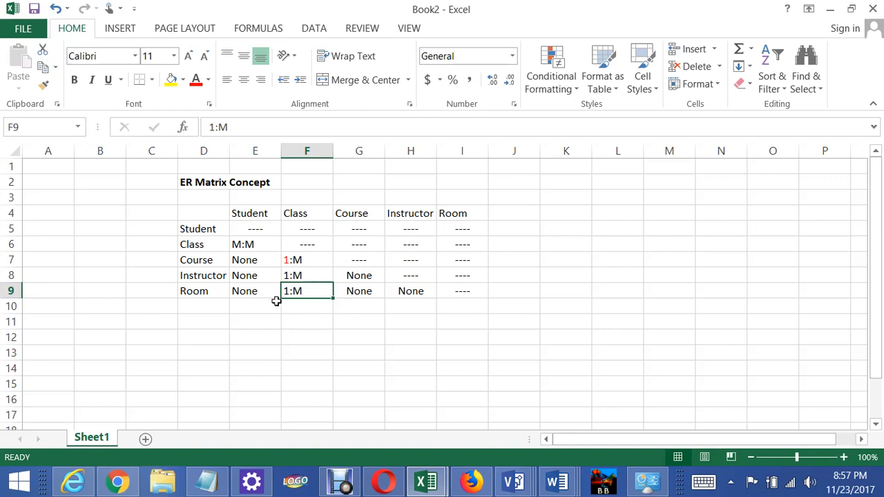
mouse_move(296, 323)
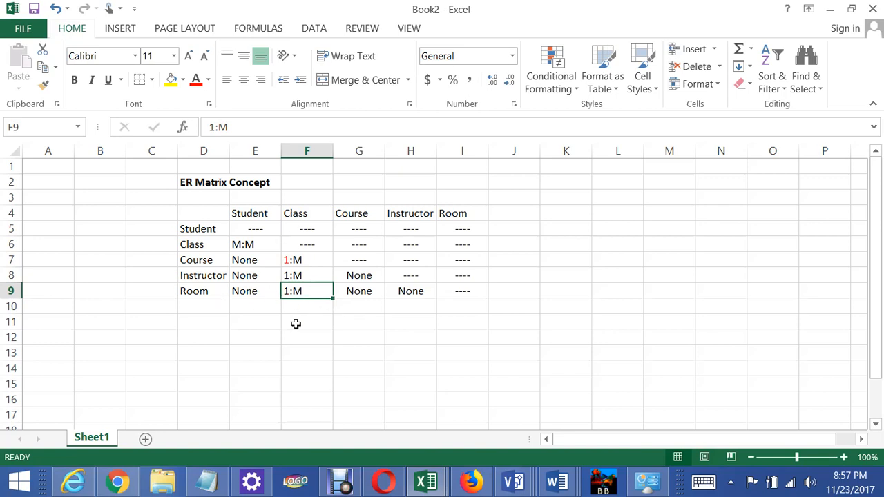
left_click(203, 275)
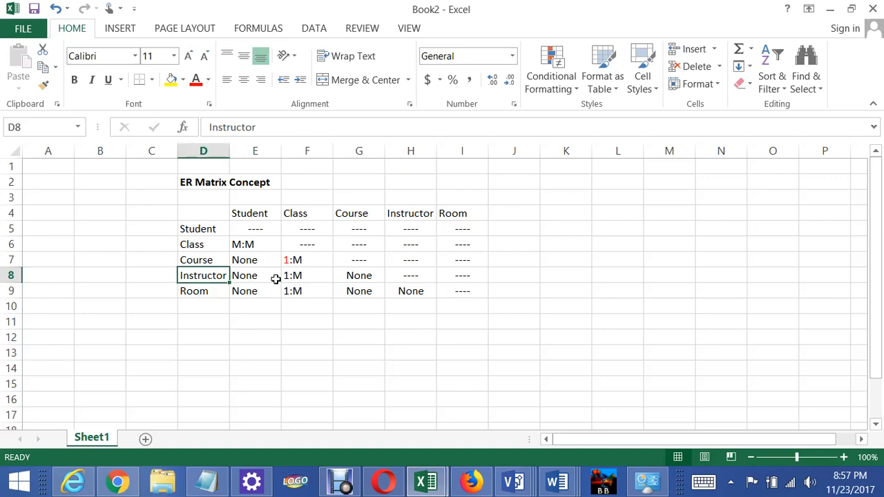
left_click(358, 274)
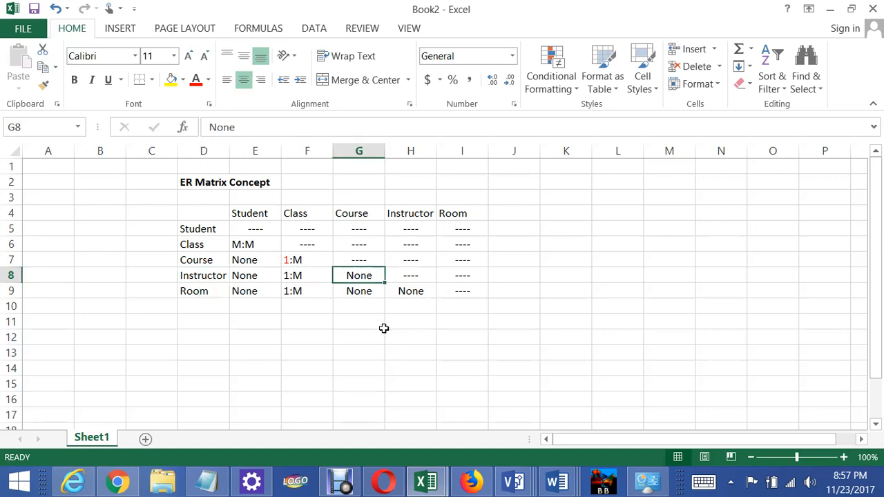
mouse_move(394, 338)
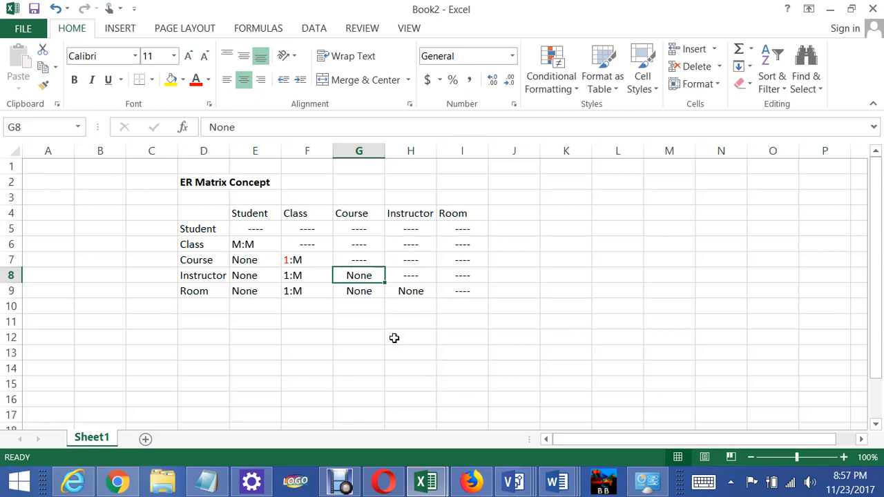
left_click(203, 291)
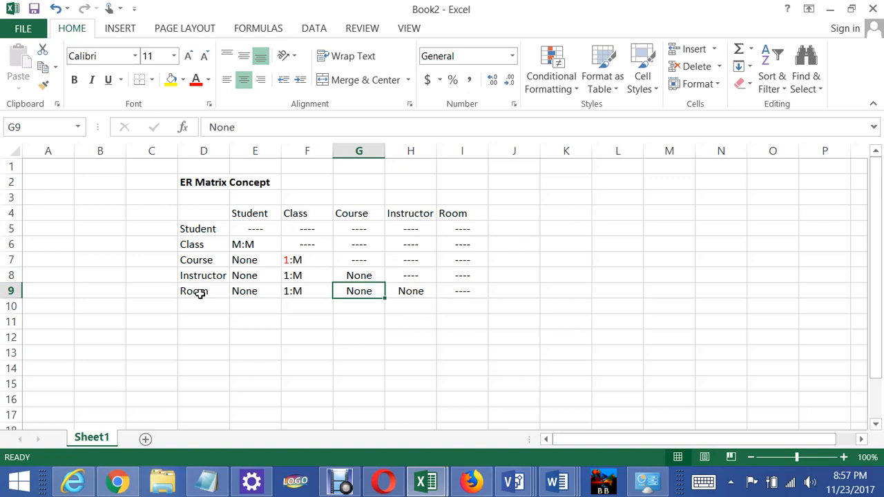
left_click(203, 291)
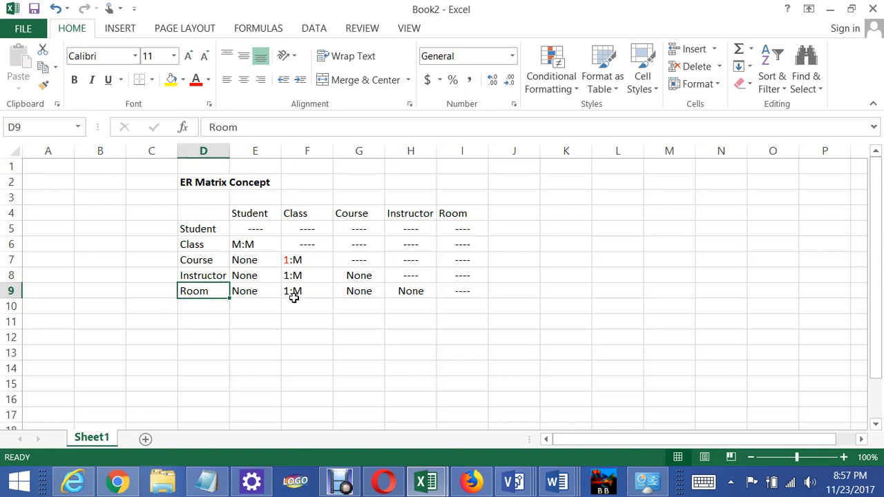
mouse_move(299, 247)
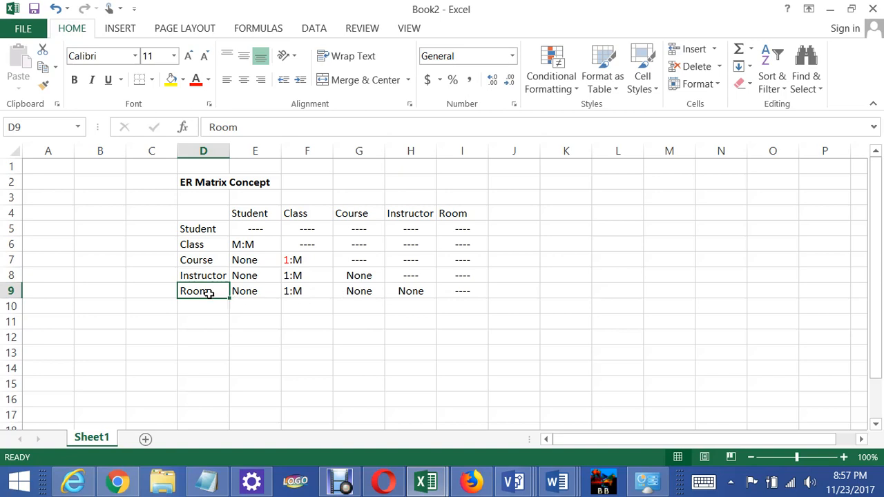
mouse_move(396, 289)
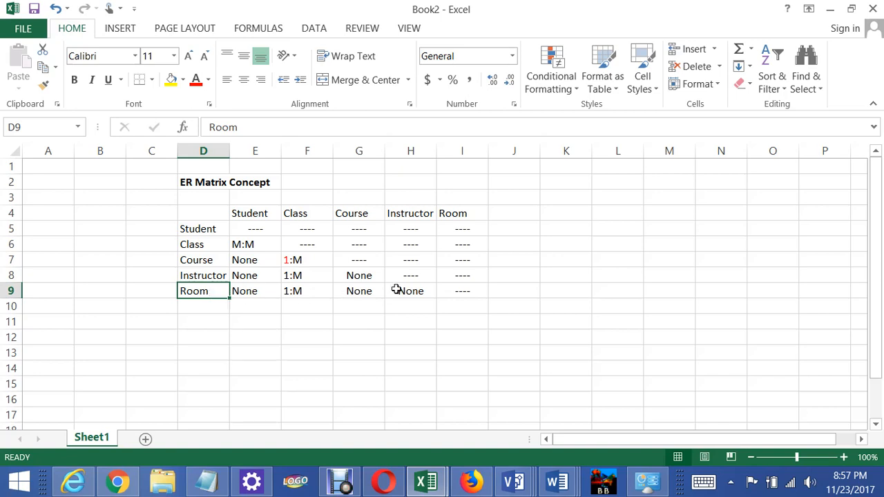
left_click(410, 290)
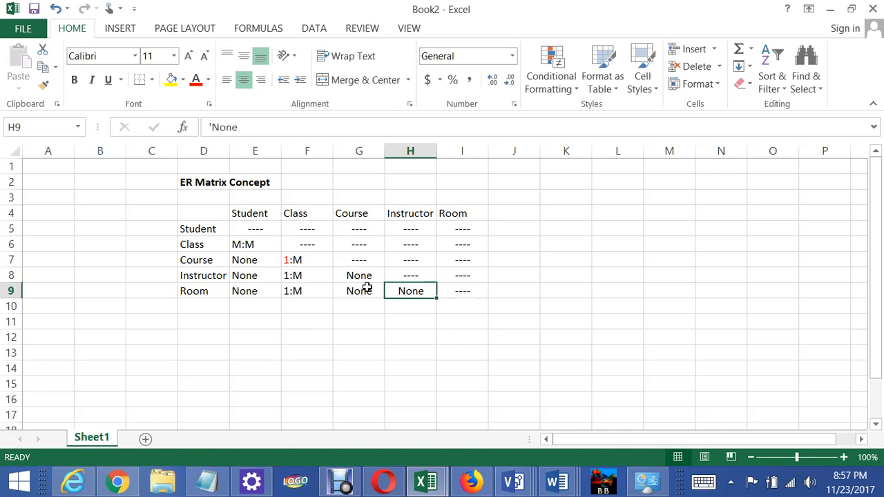
mouse_move(359, 289)
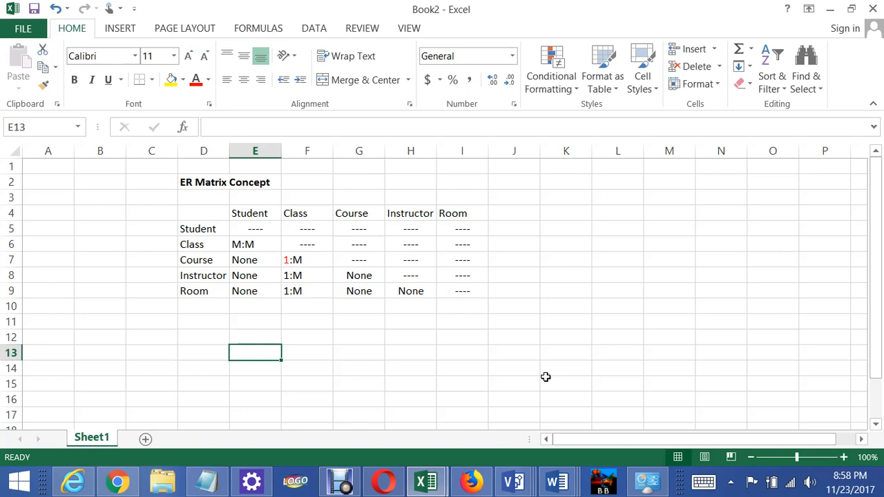
mouse_move(402, 467)
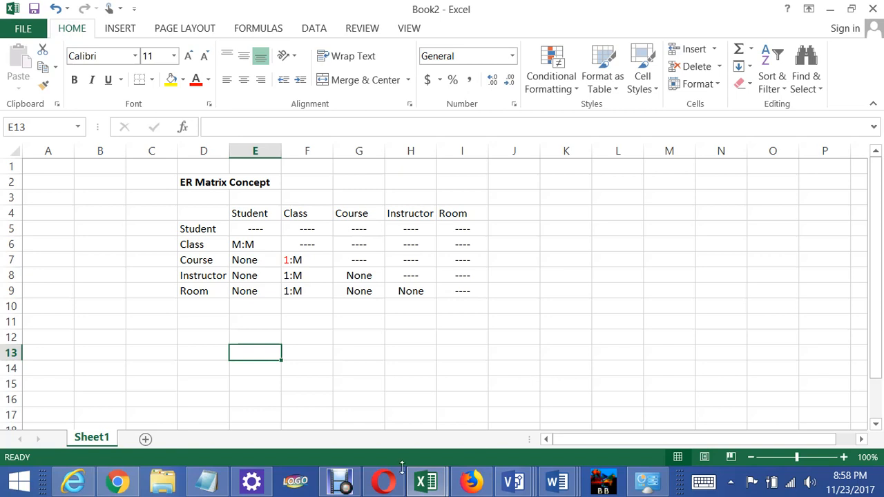